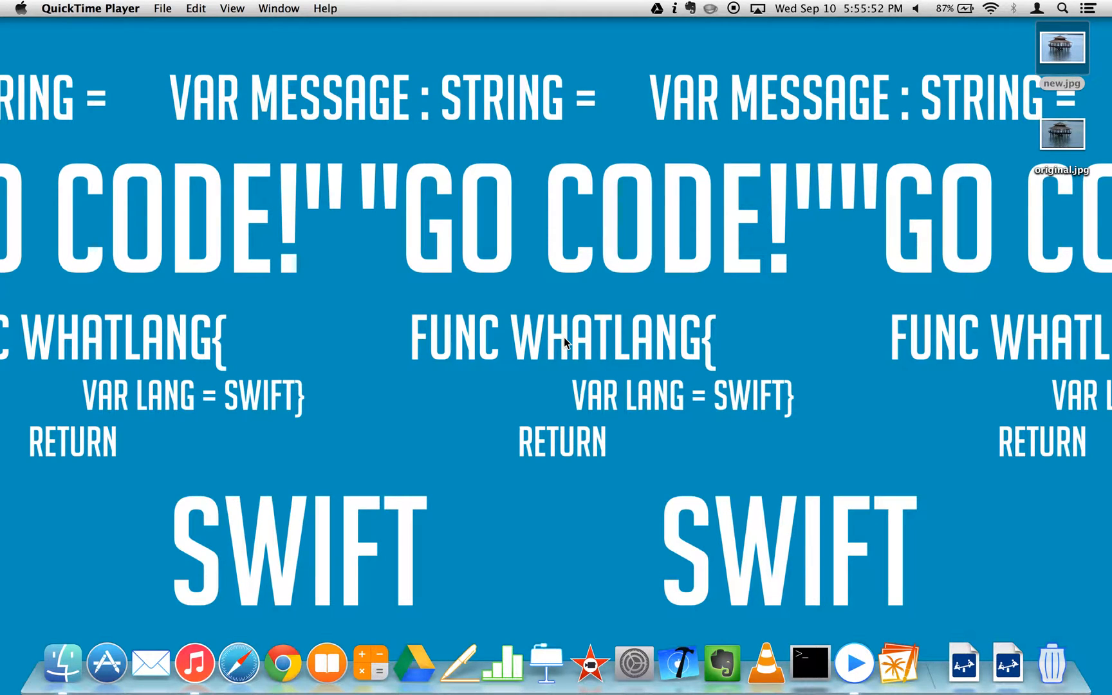
pyautogui.moveTo(1050, 253)
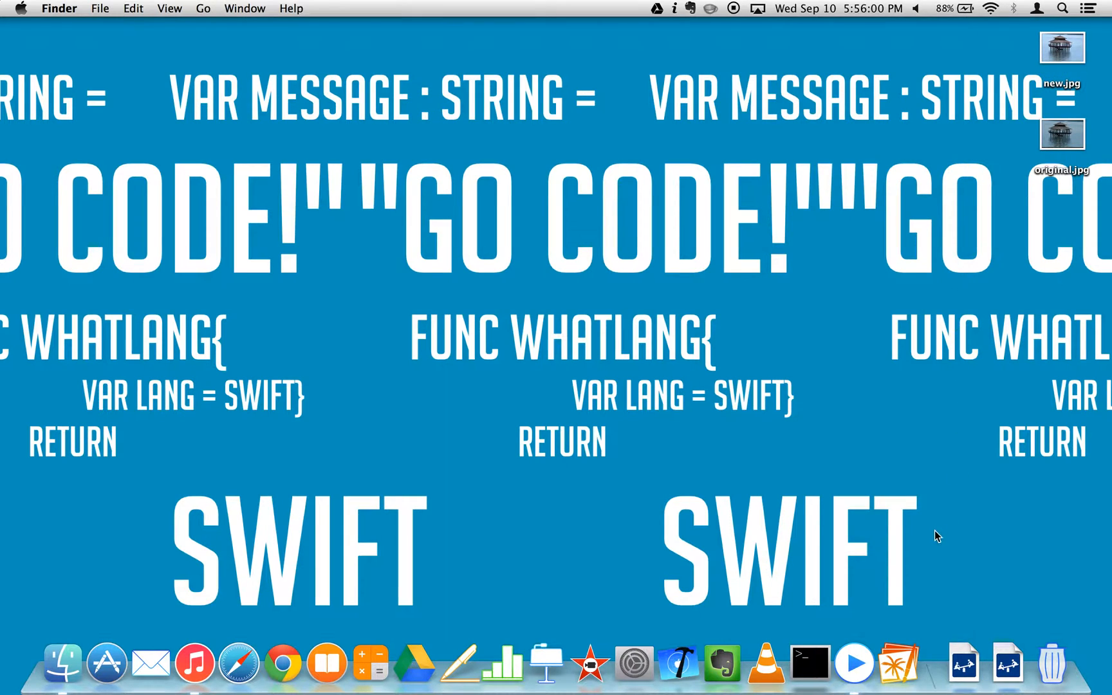
pyautogui.moveTo(897, 660)
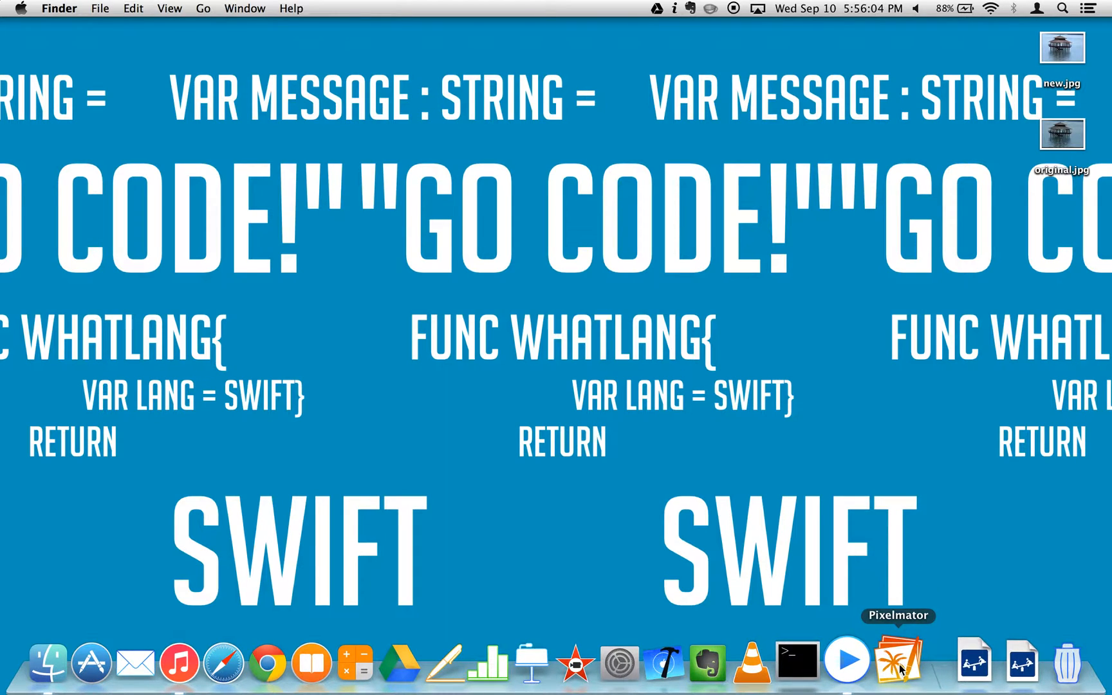
pyautogui.moveTo(637, 374)
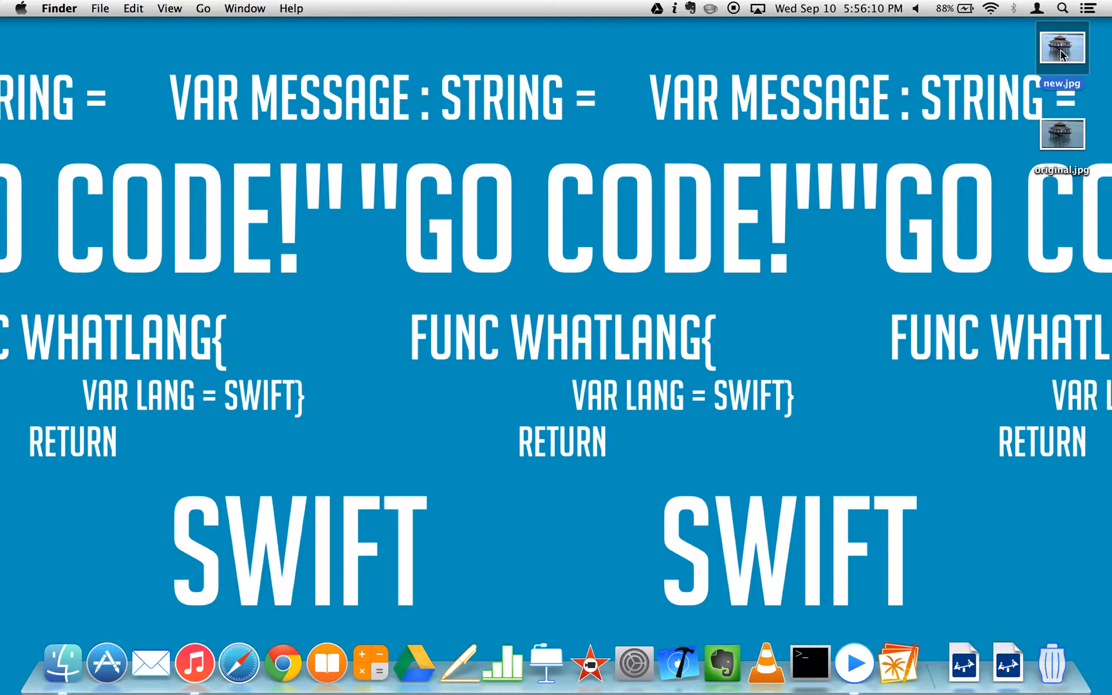
# - Preview new.jpg and original.jpg side by side, then bring up original.jpg's file options
pyautogui.doubleClick(1061, 50)
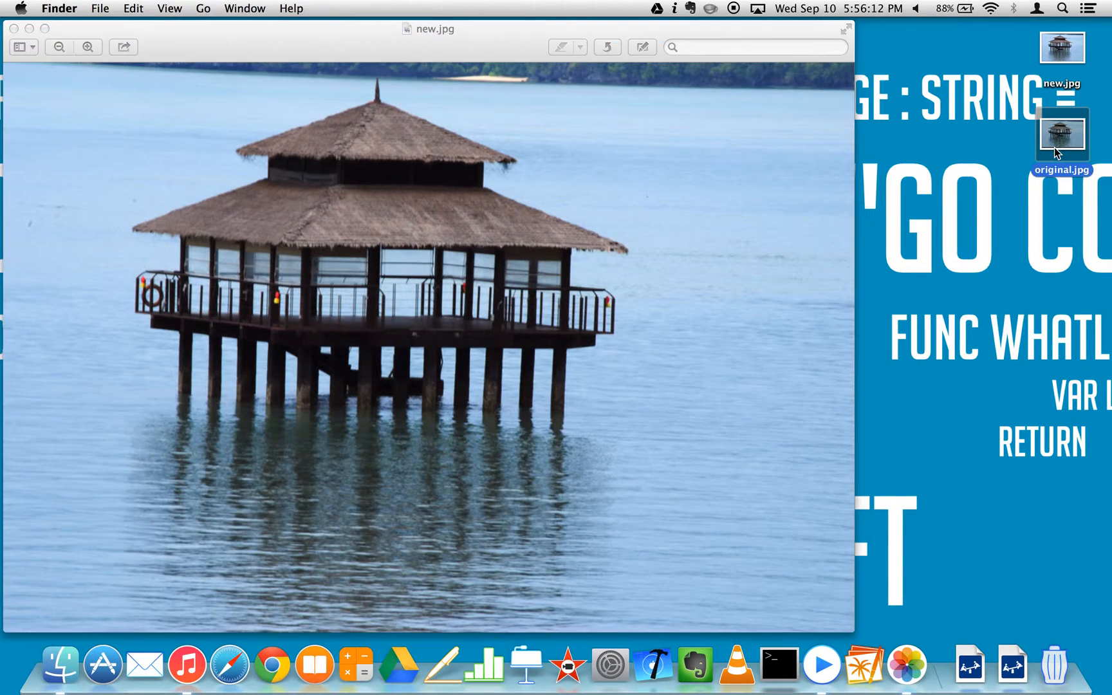
pyautogui.doubleClick(1061, 135)
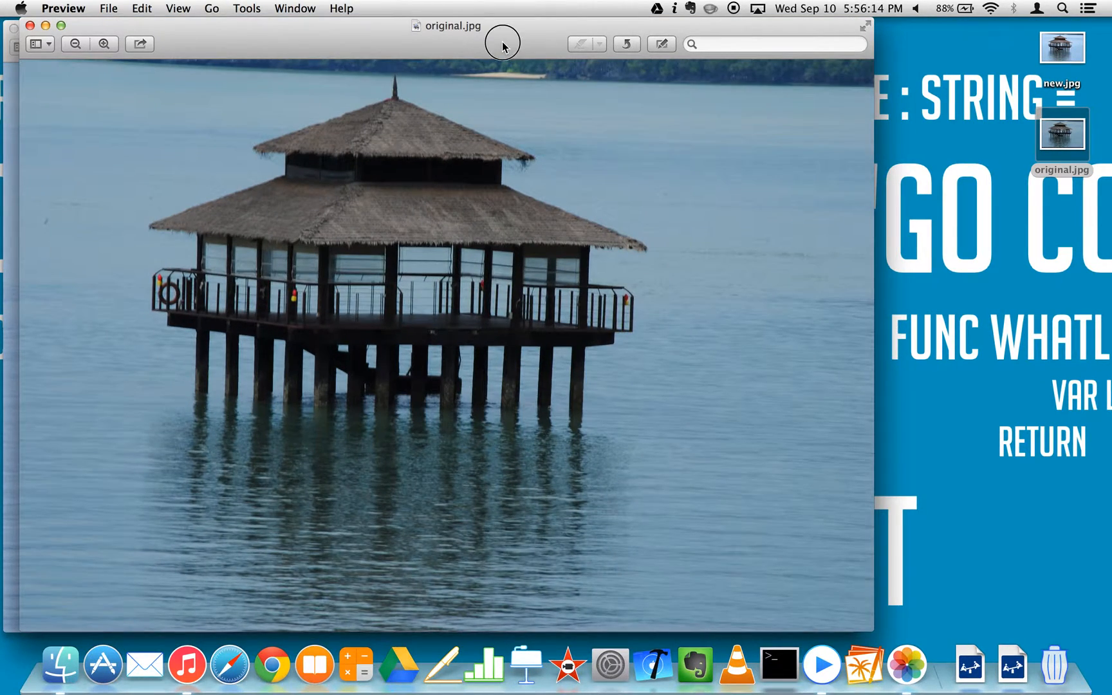
pyautogui.click(1062, 47)
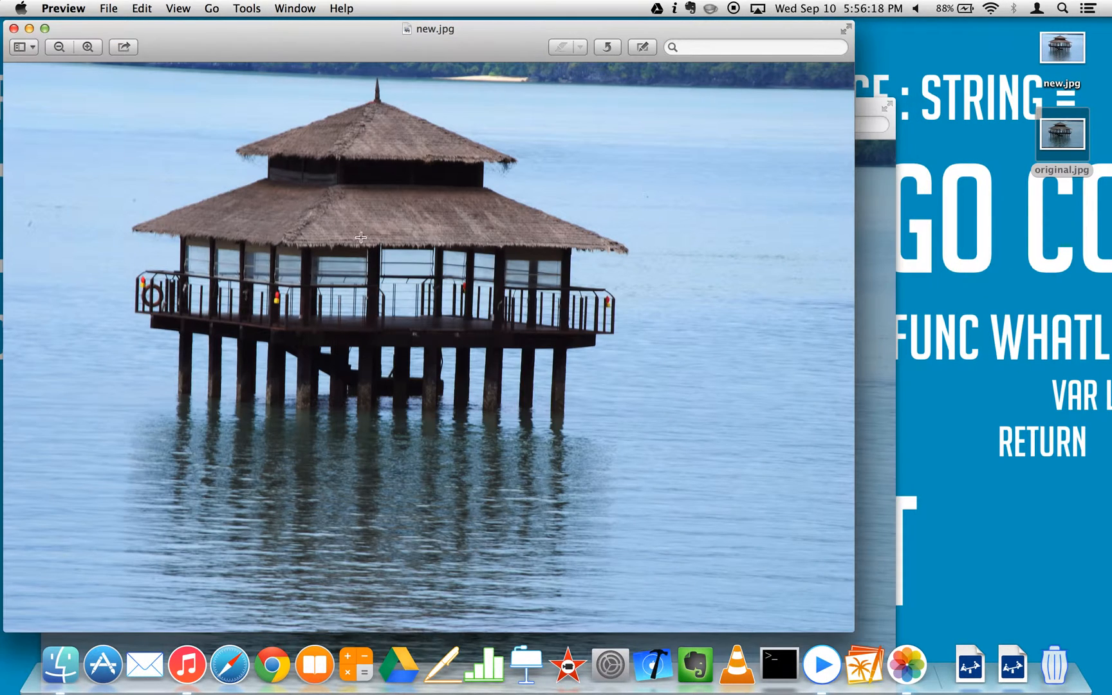
pyautogui.doubleClick(1061, 135)
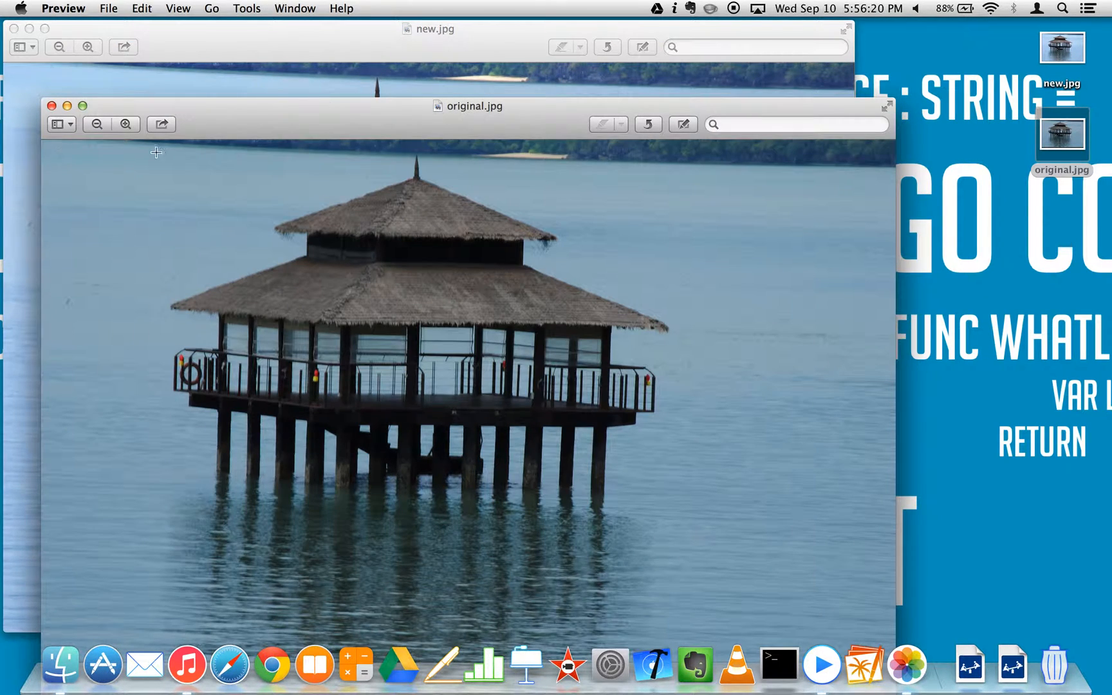
pyautogui.click(52, 106)
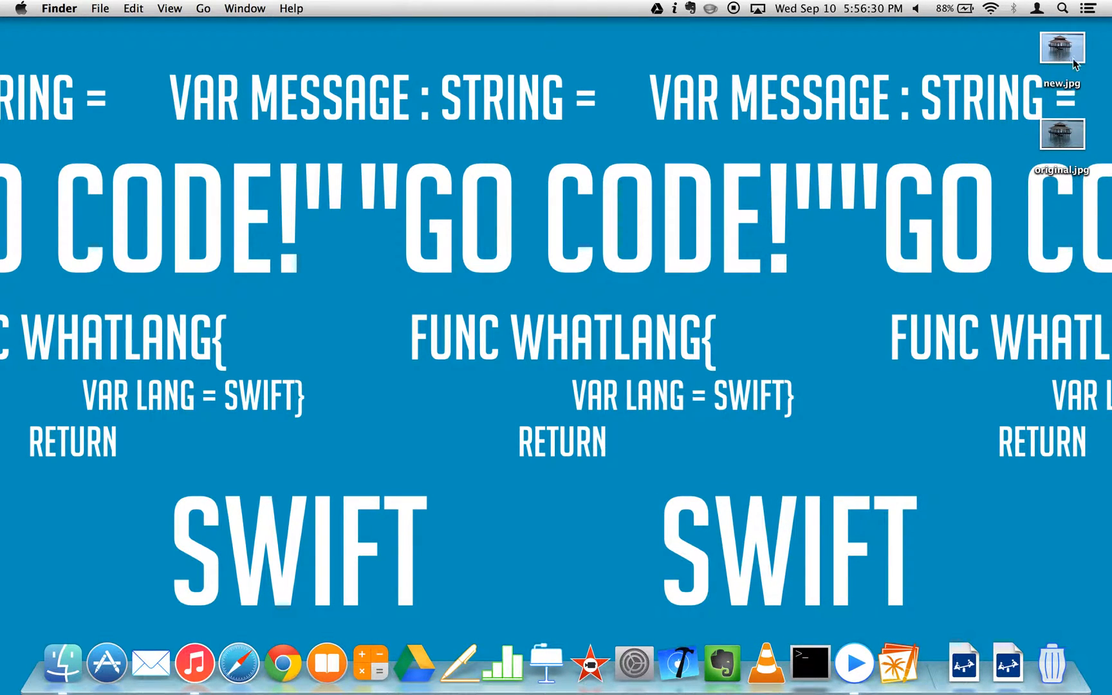
pyautogui.rightClick(1062, 135)
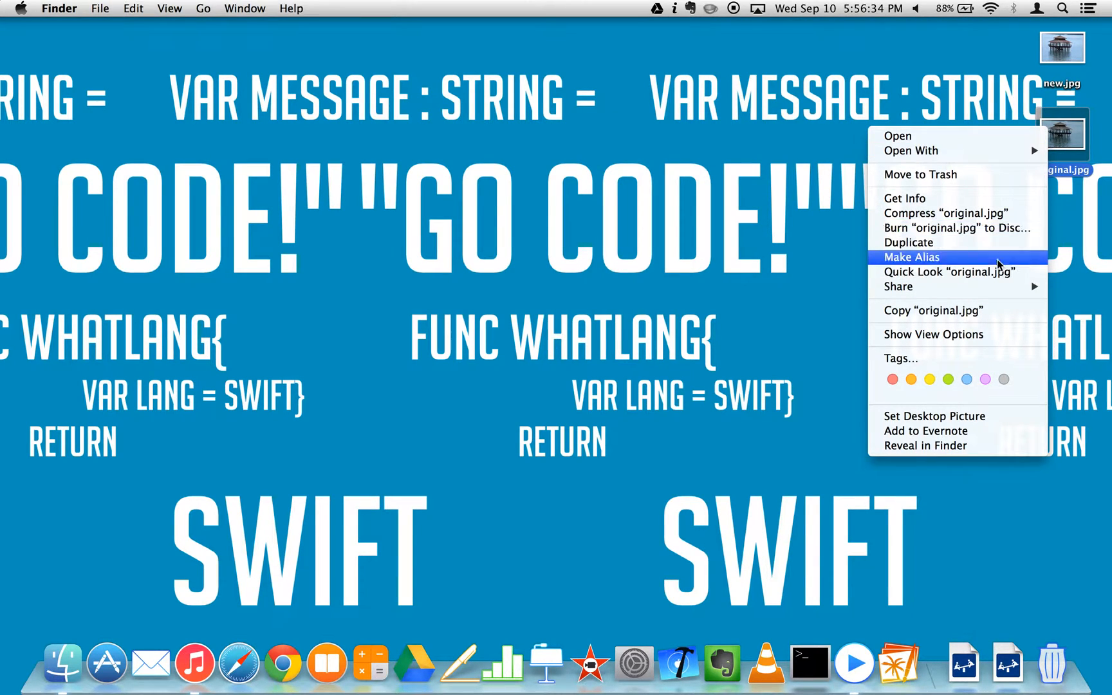
pyautogui.moveTo(920, 174)
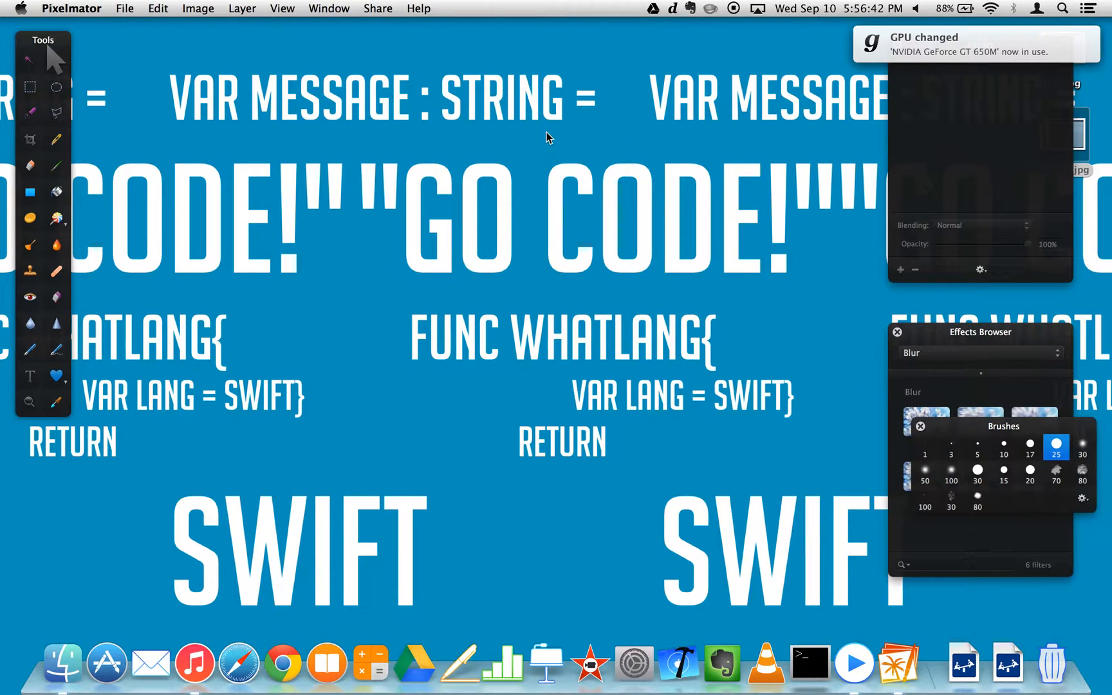
pyautogui.moveTo(709, 319)
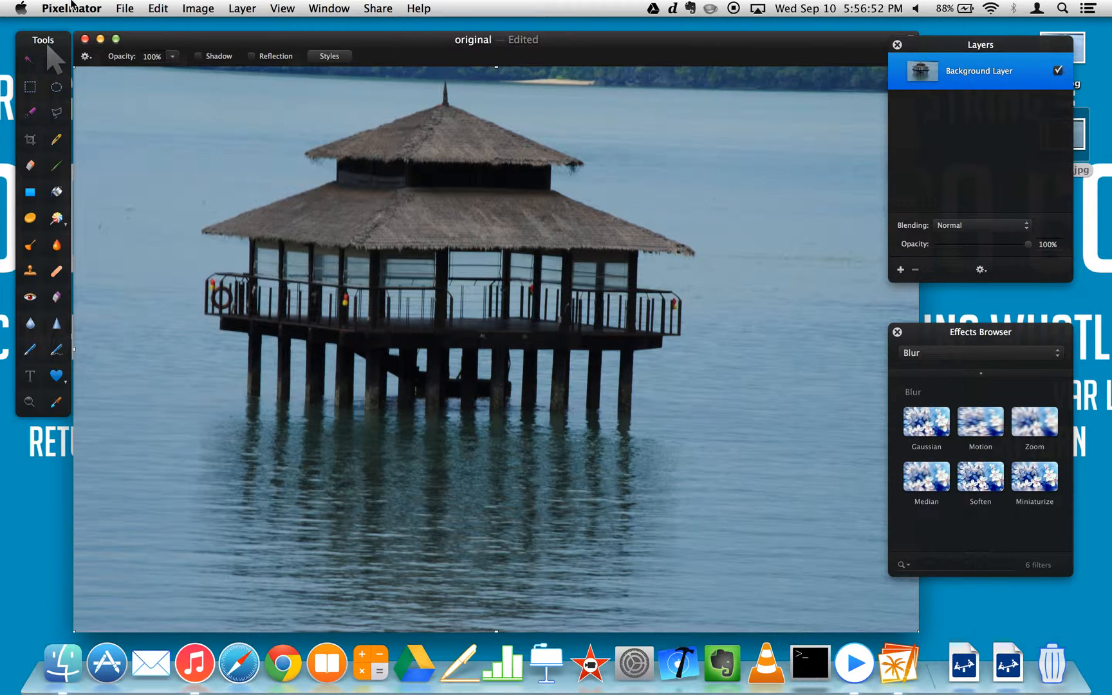
# - Hide the Effects Browser via the View menu, then show it again beside Layers
pyautogui.click(327, 8)
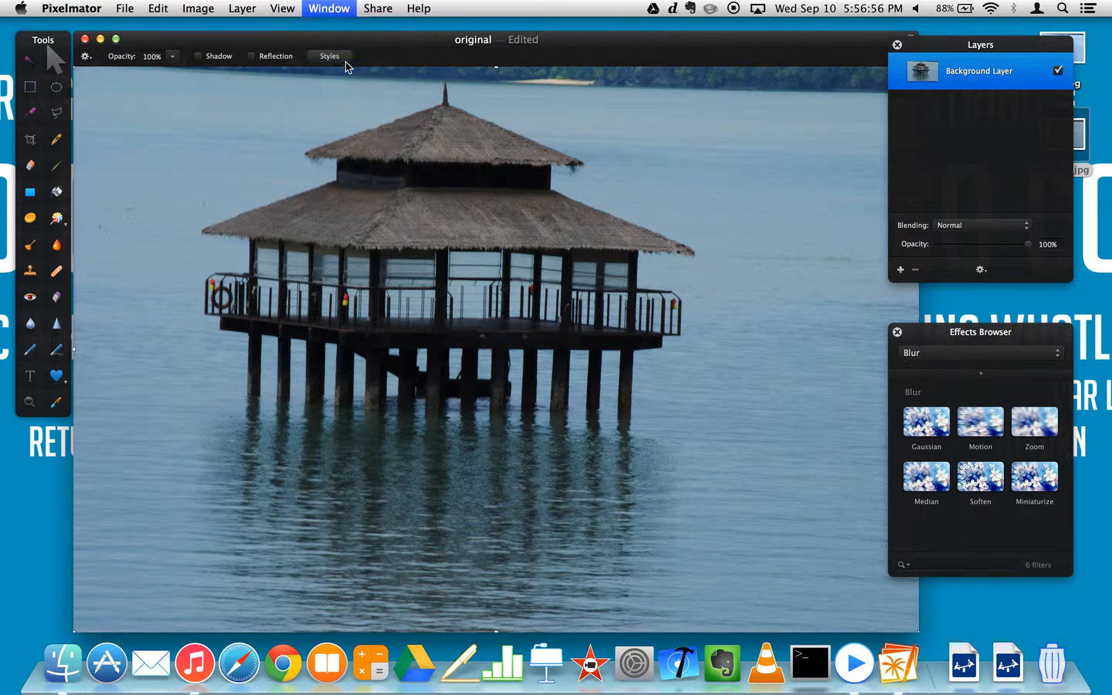
pyautogui.click(282, 8)
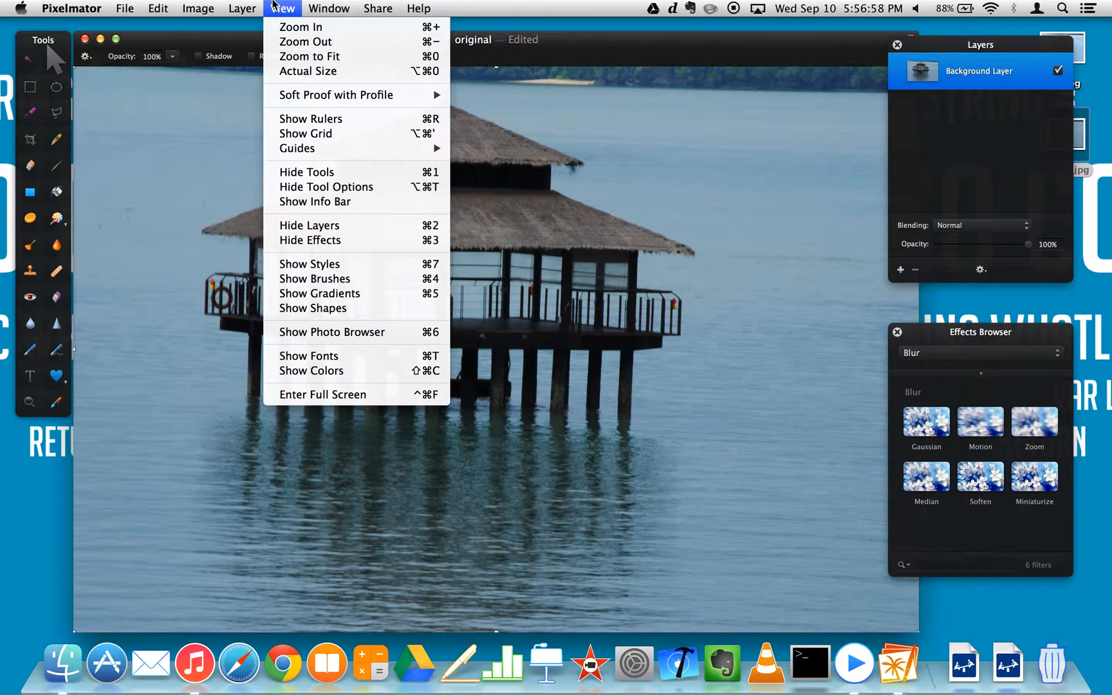
pyautogui.moveTo(308, 71)
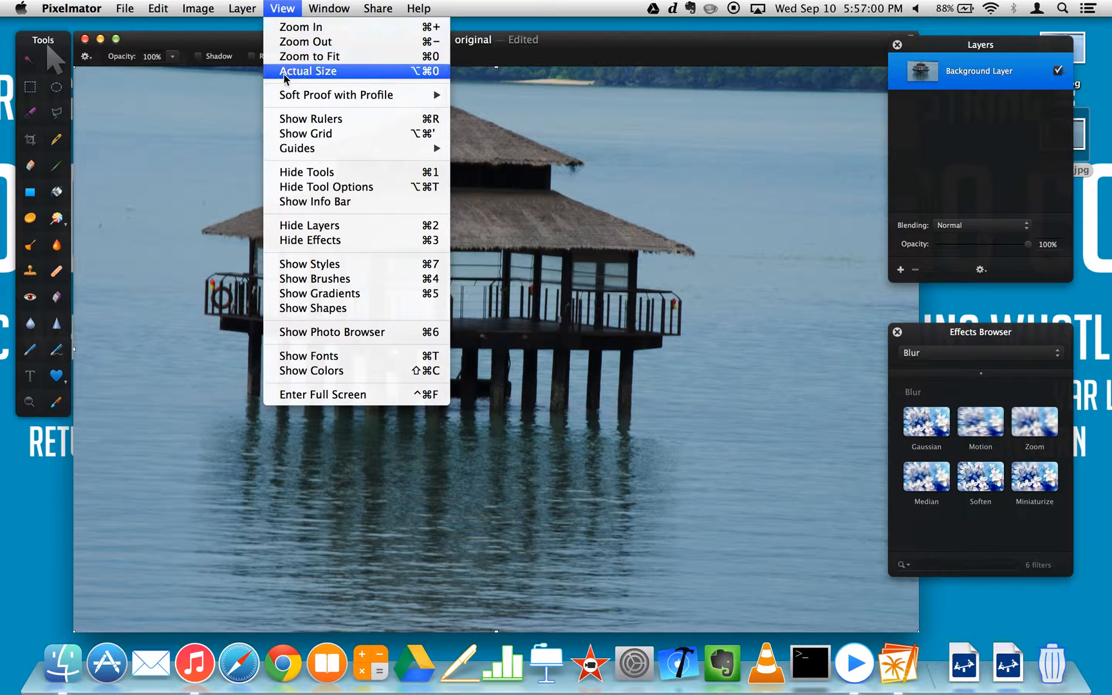
pyautogui.moveTo(298, 148)
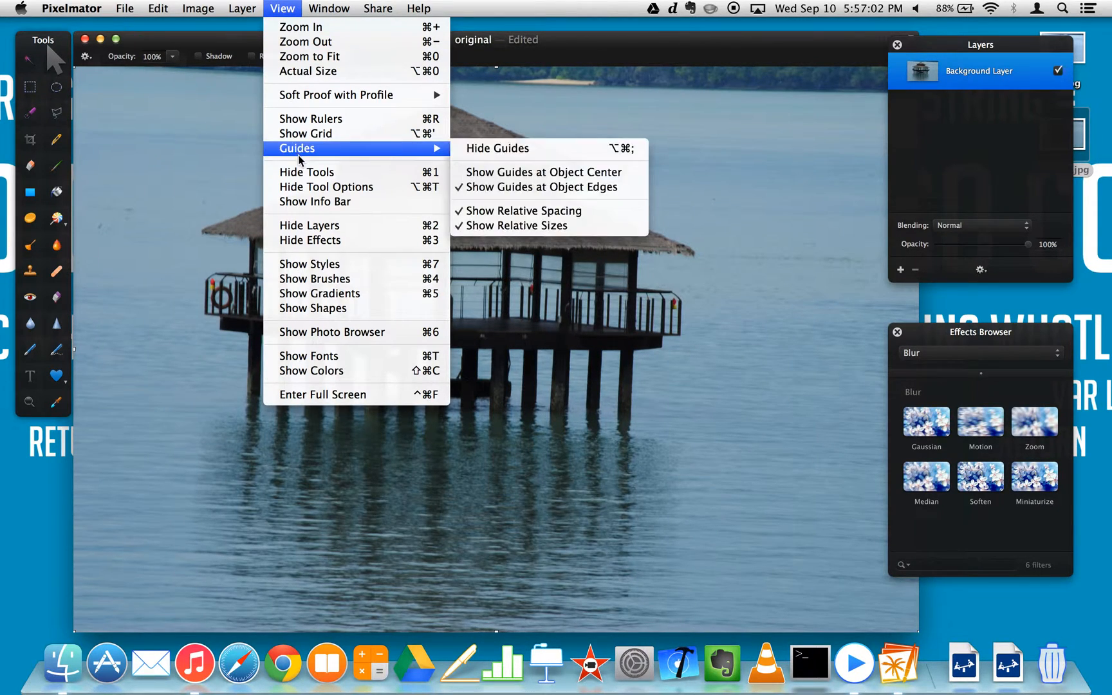
pyautogui.moveTo(341, 324)
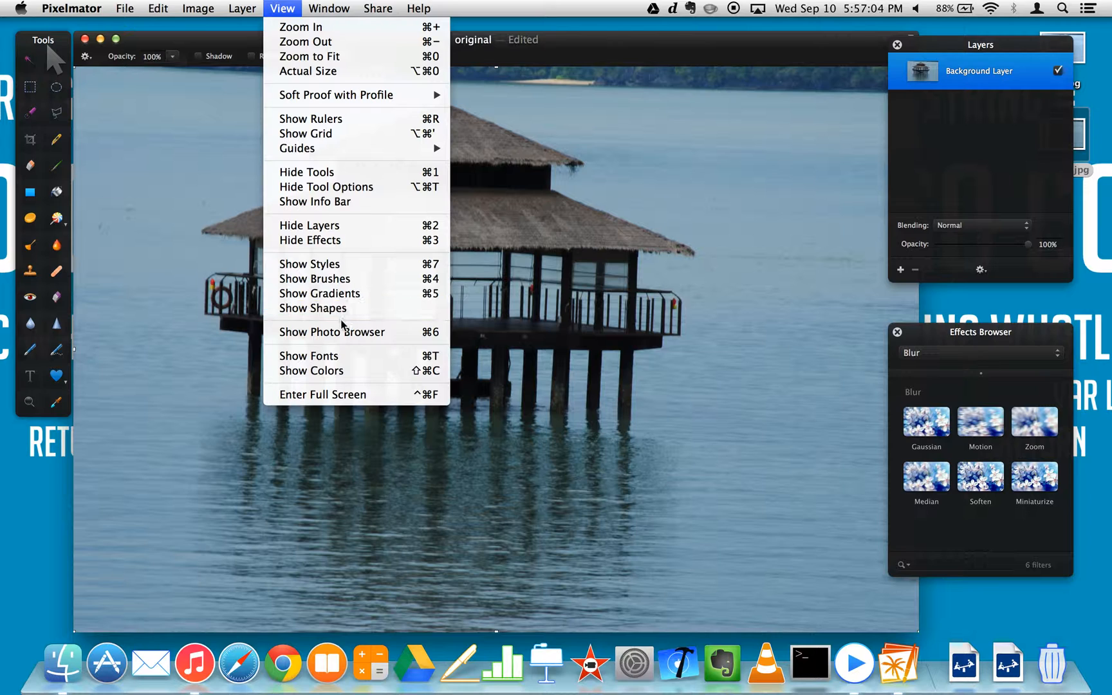
pyautogui.moveTo(319, 293)
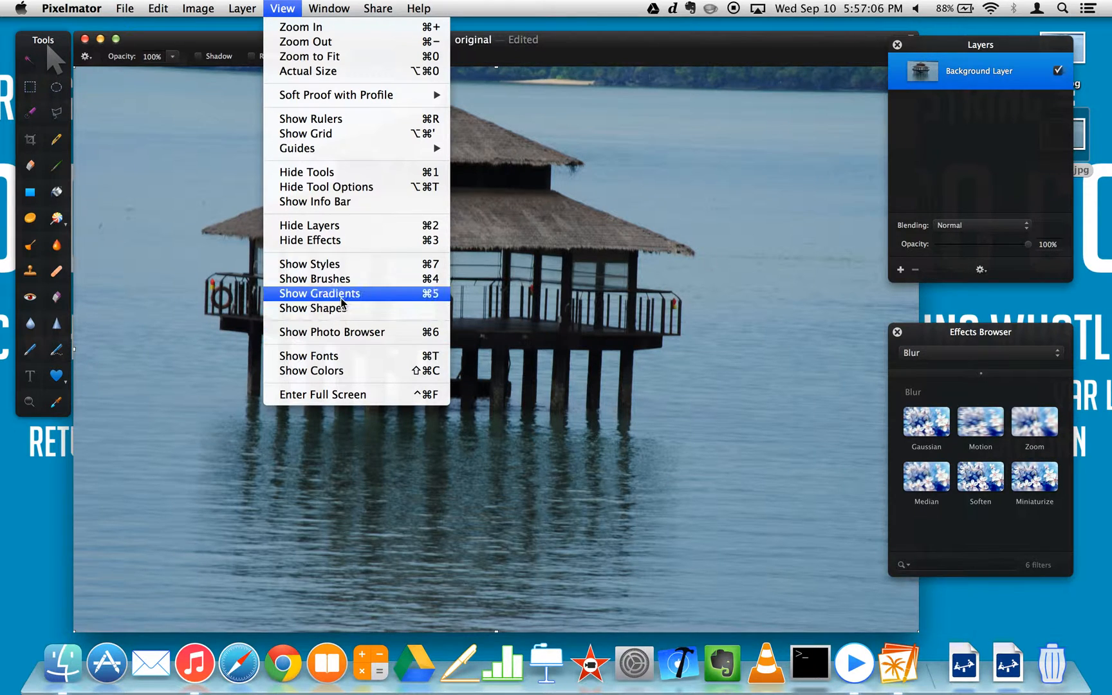
pyautogui.moveTo(334, 240)
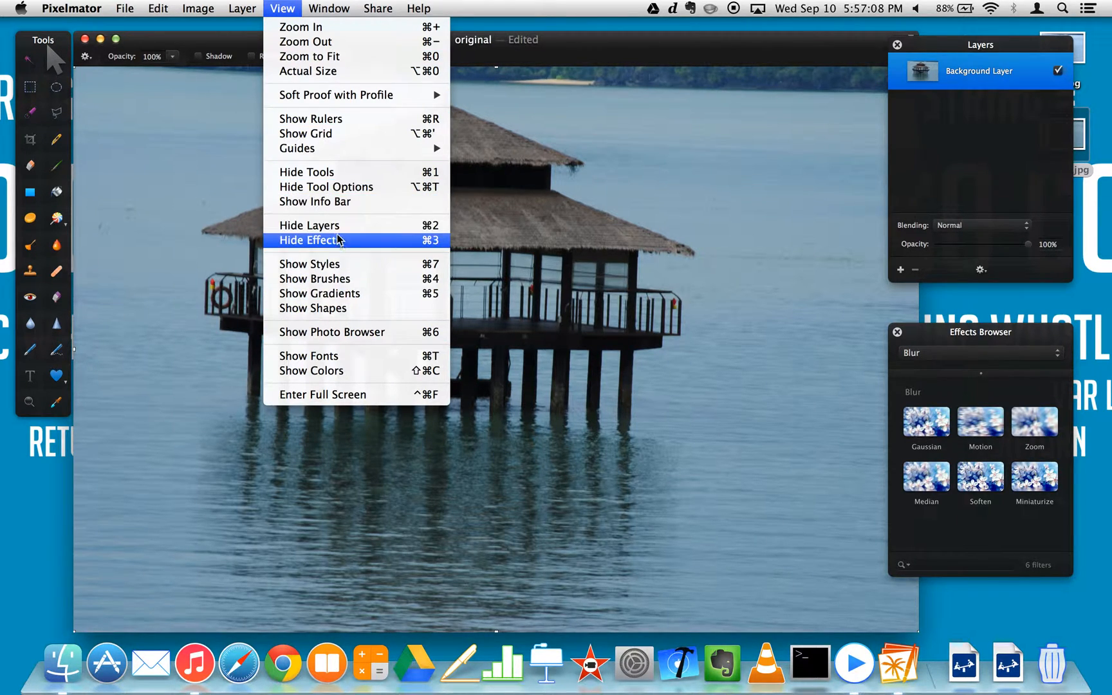
pyautogui.moveTo(341, 119)
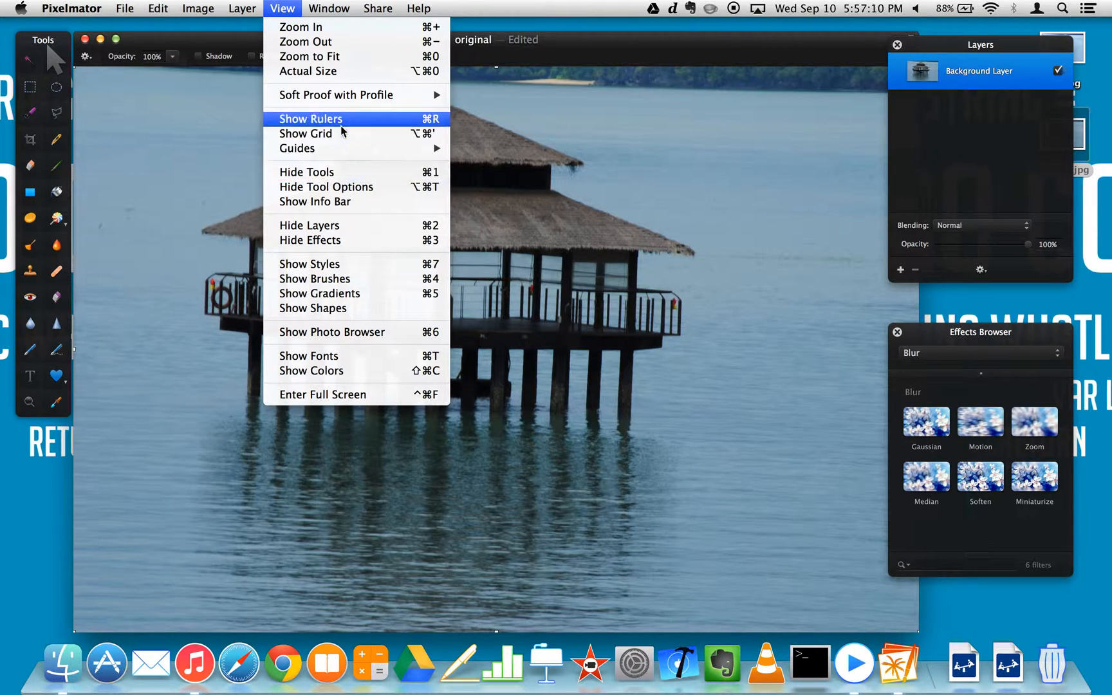
pyautogui.moveTo(348, 307)
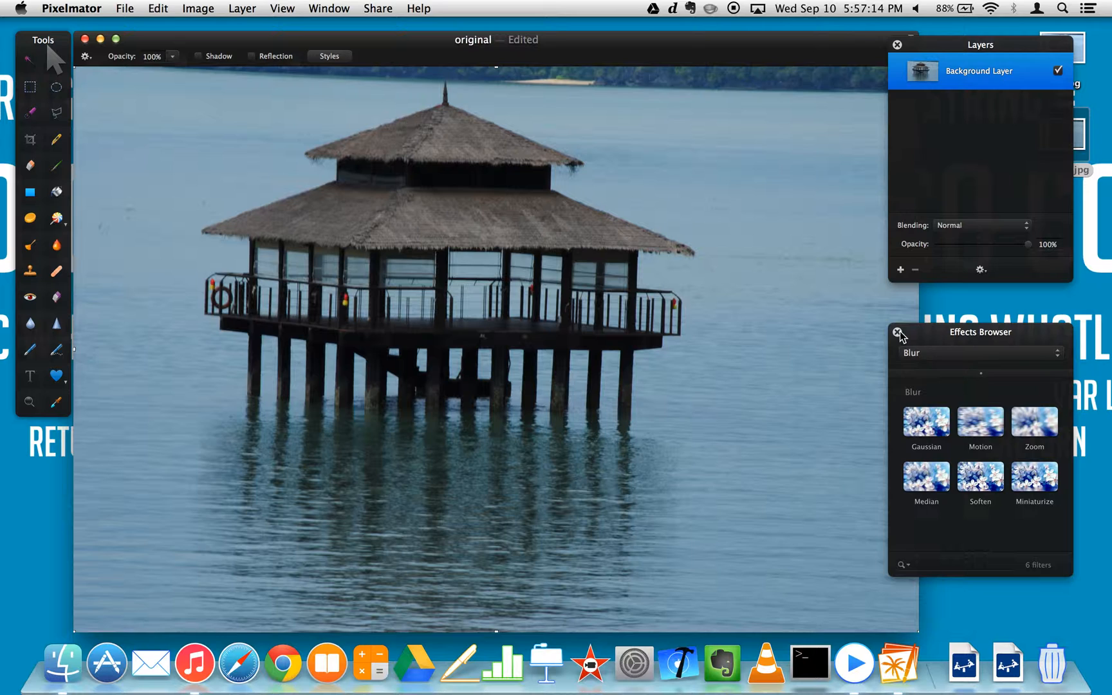
pyautogui.click(282, 8)
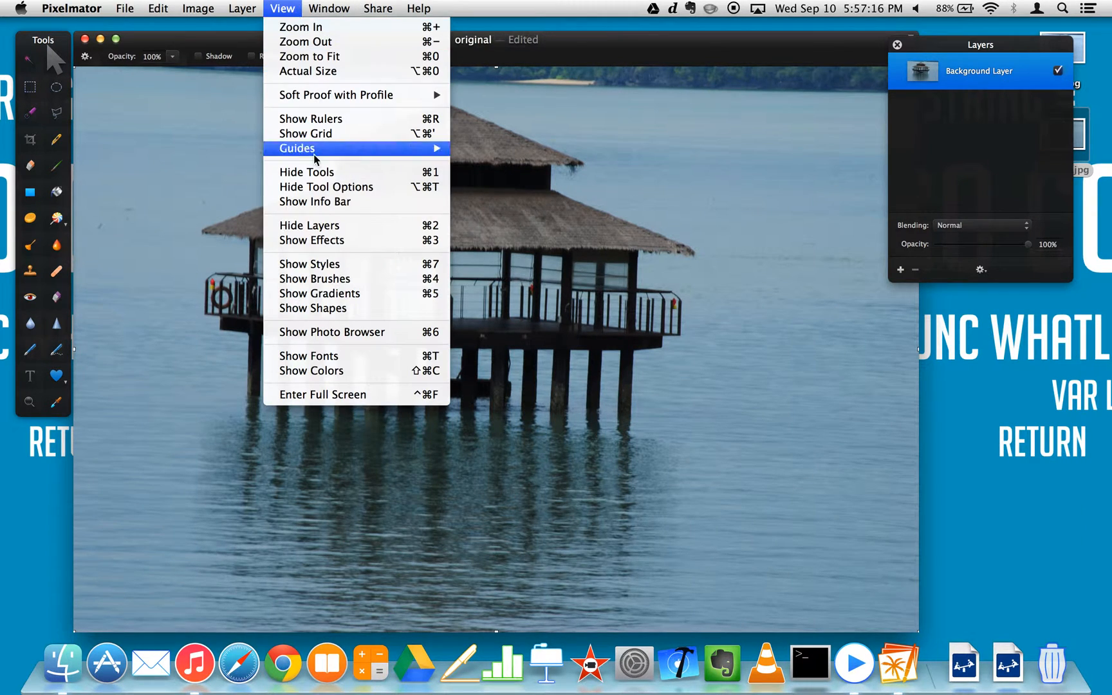
pyautogui.moveTo(333, 239)
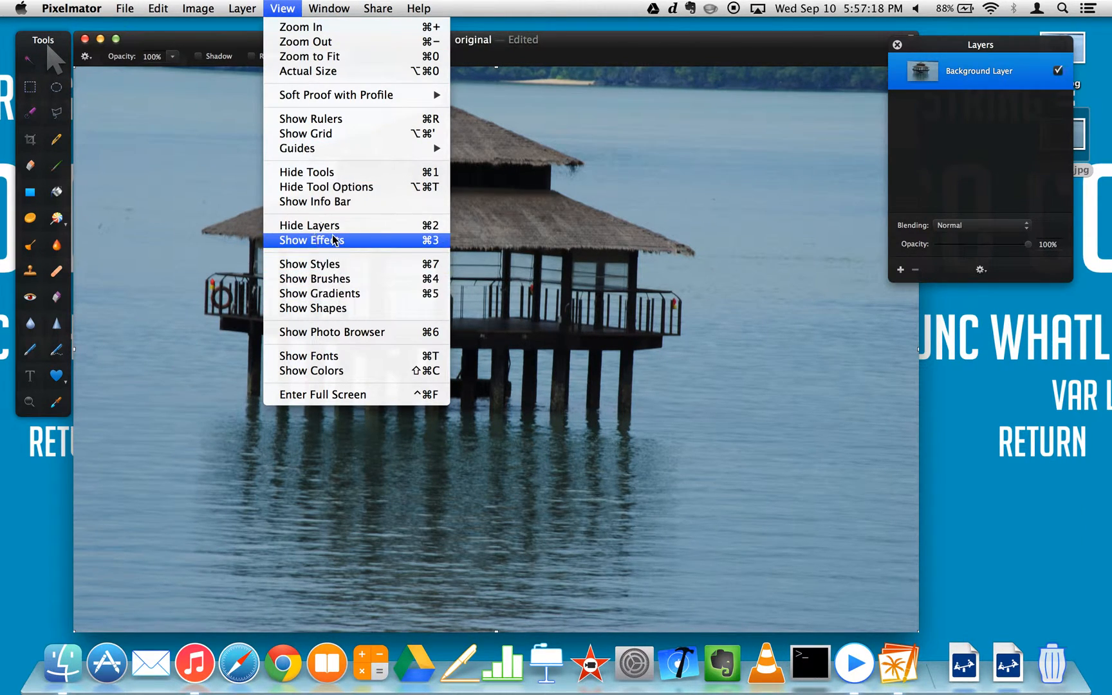
pyautogui.click(311, 240)
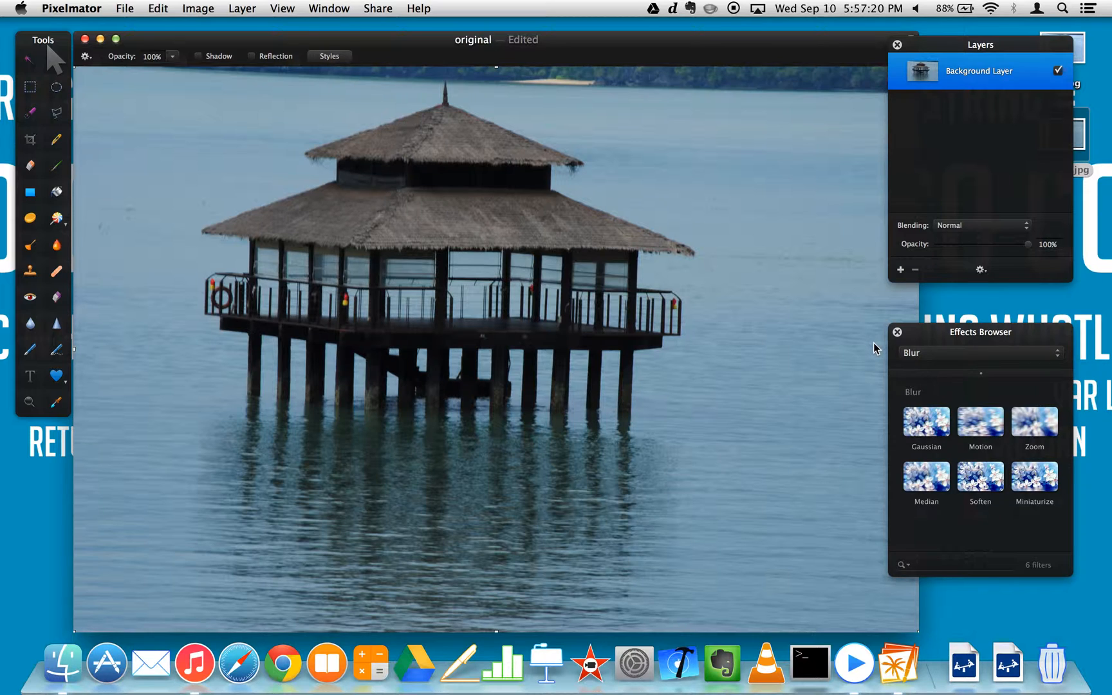
pyautogui.moveTo(963, 513)
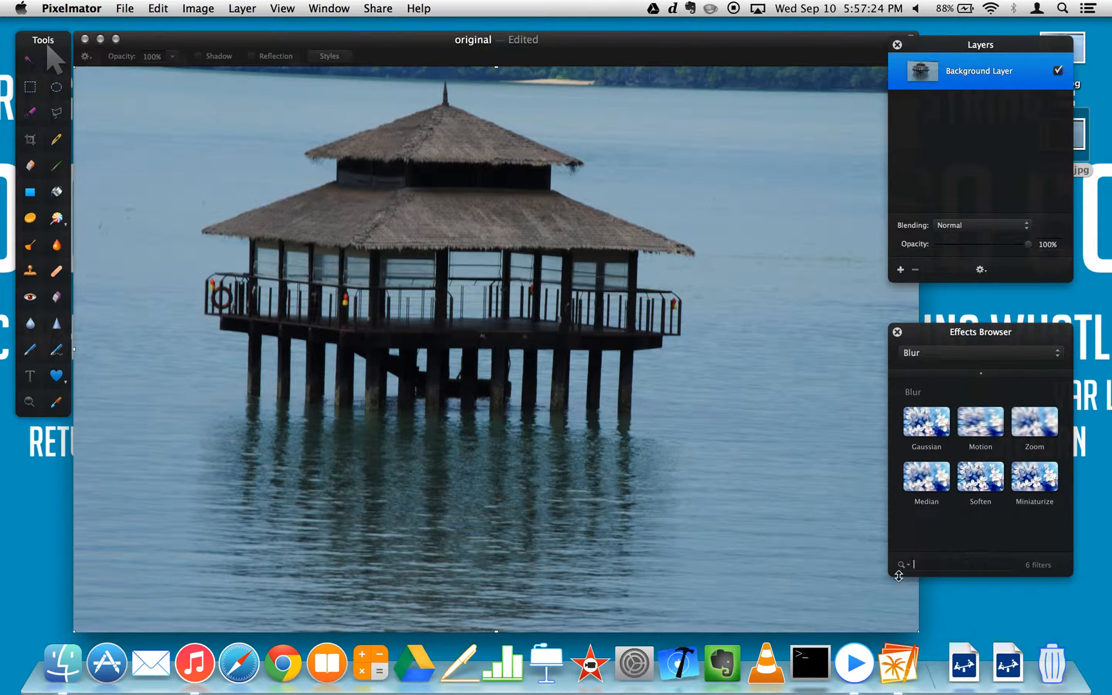
# - Search the Effects Browser for 'color' and scroll through the matching effects
pyautogui.write('color')
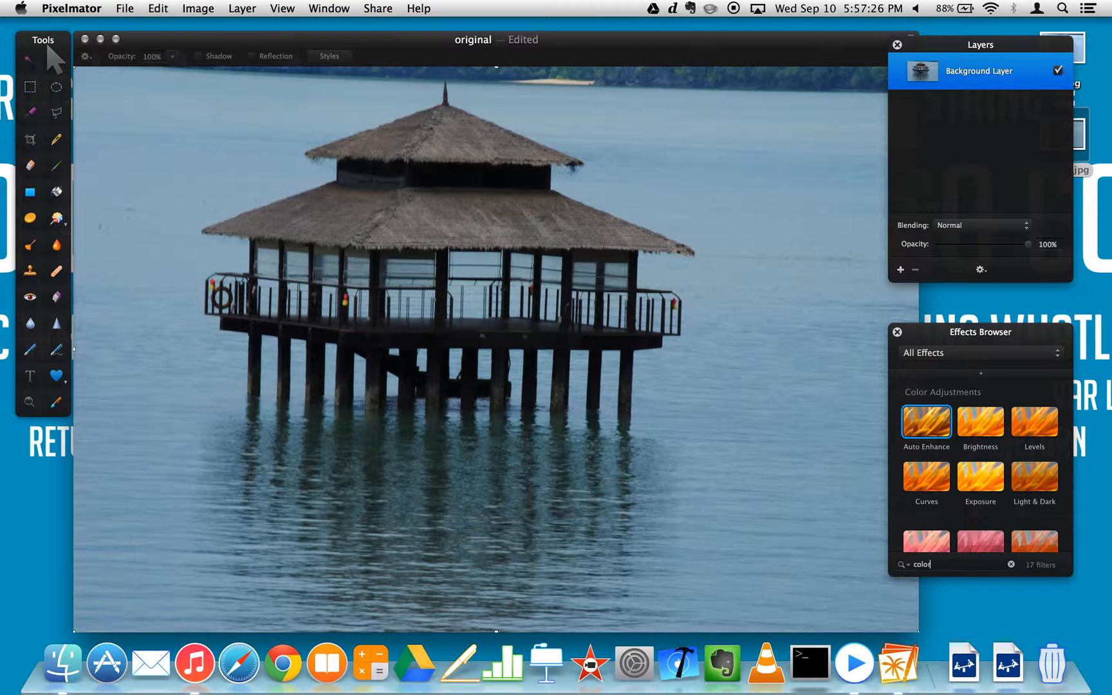
pyautogui.moveTo(981, 480)
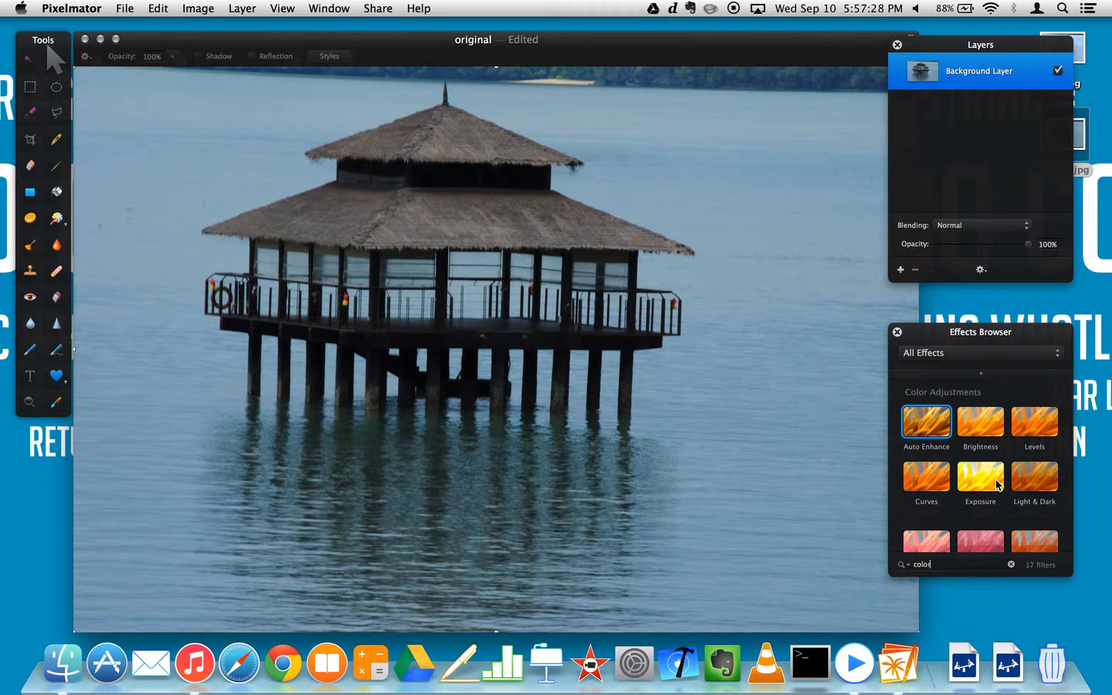
pyautogui.scroll(-3)
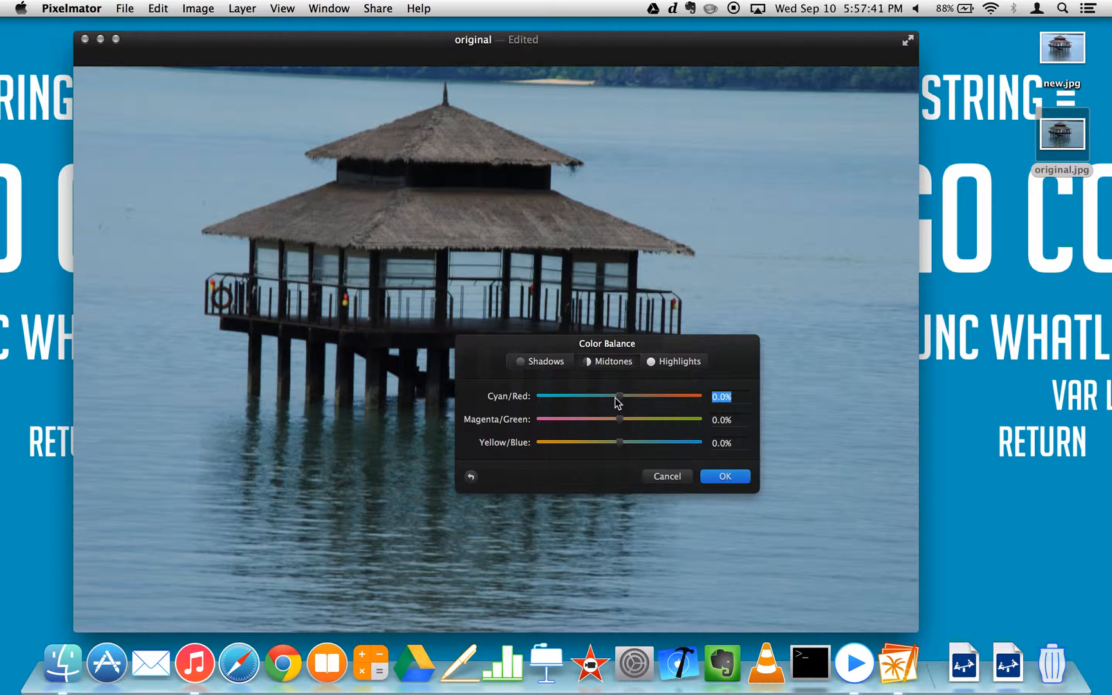
pyautogui.moveTo(622, 402)
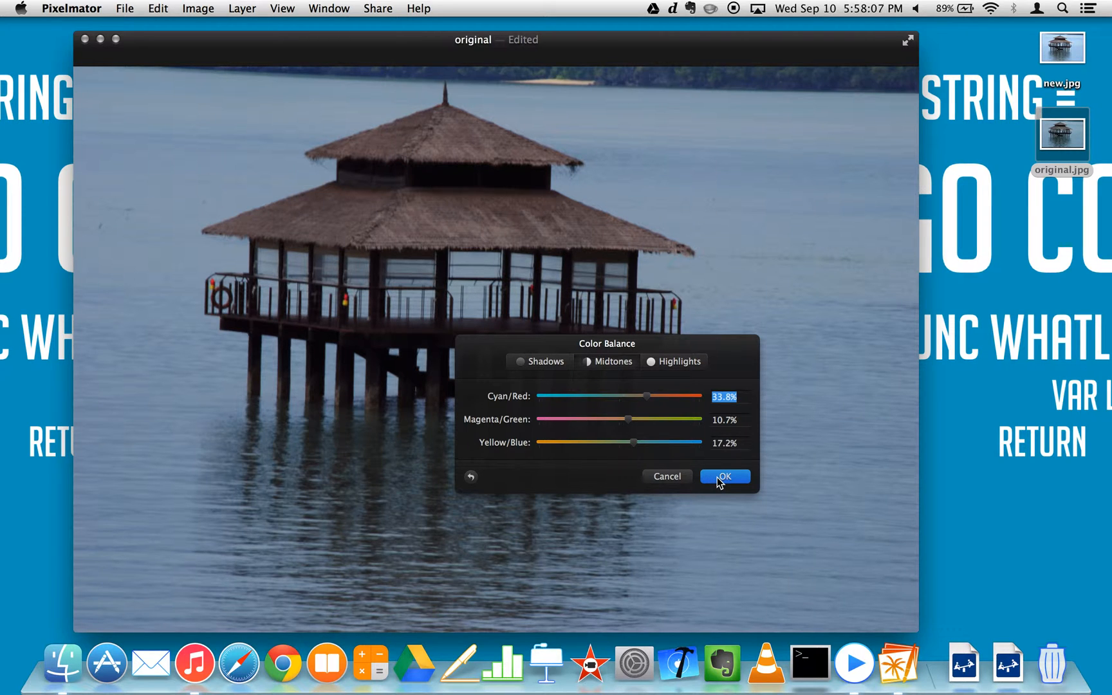
# - Apply Color Balance with Cyan/Red 33.8%, Magenta/Green 10.7% and Yellow/Blue 17.2%
pyautogui.click(724, 476)
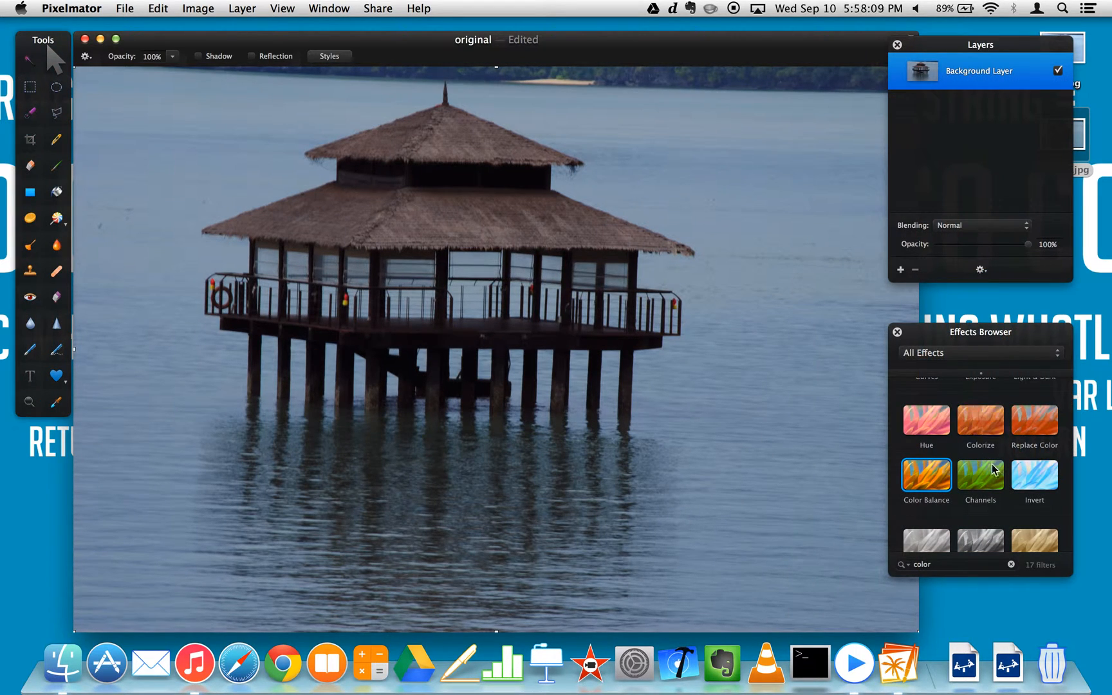
# - Apply an Exposure adjustment of 13.1% to the pier photo
pyautogui.scroll(3)
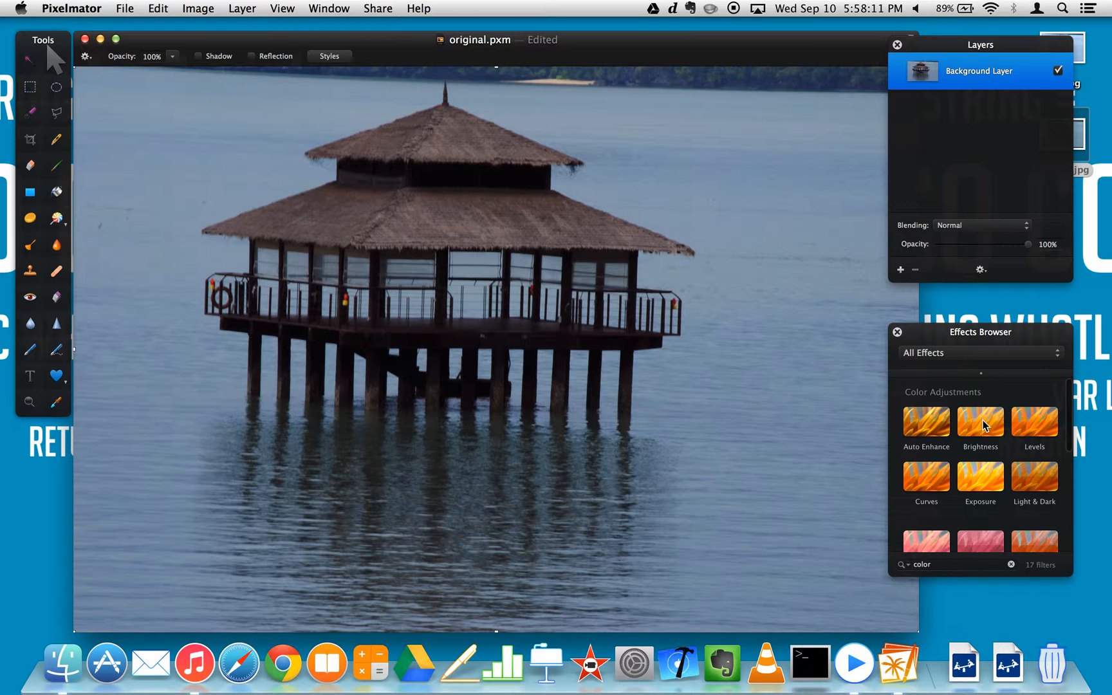
pyautogui.doubleClick(980, 422)
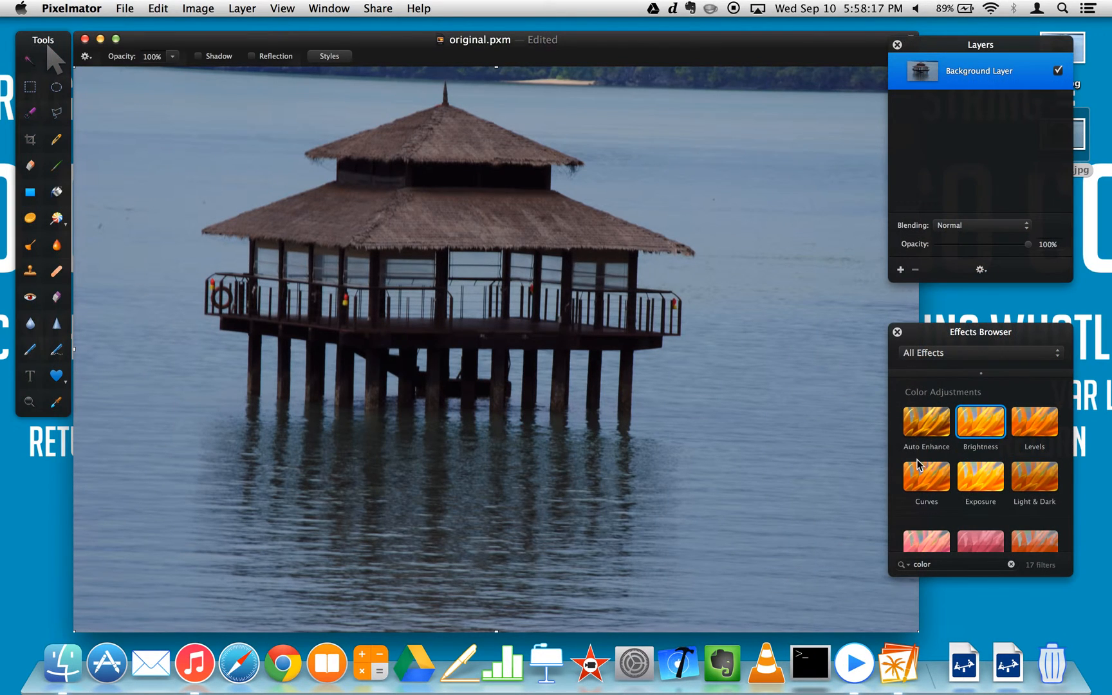
pyautogui.doubleClick(980, 479)
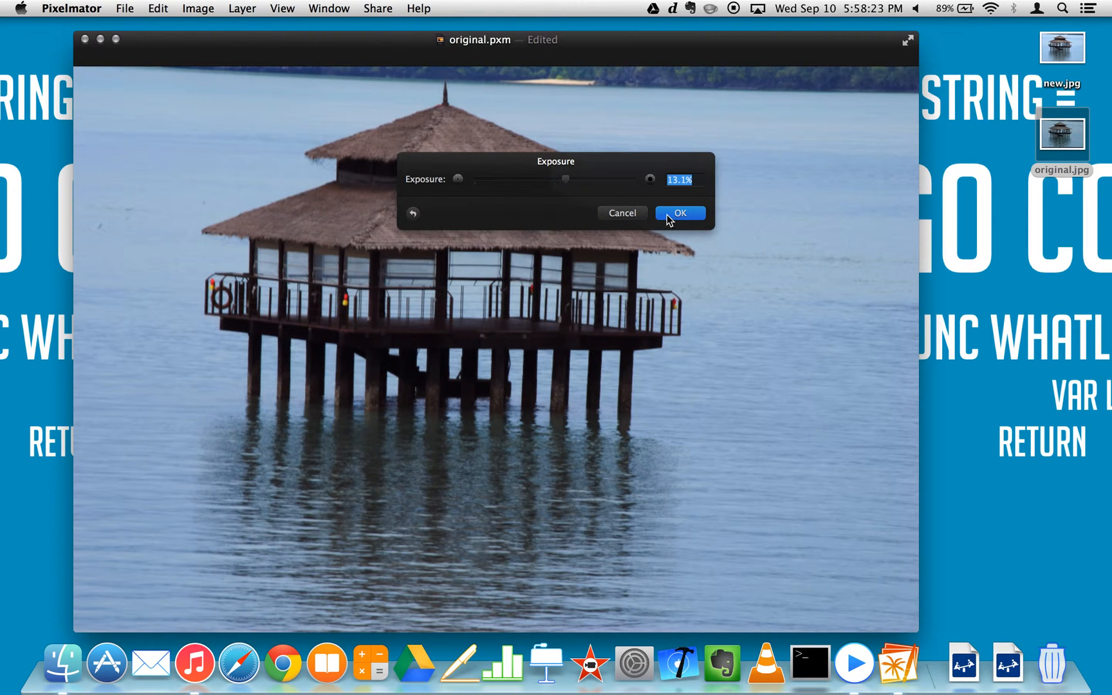
pyautogui.click(679, 213)
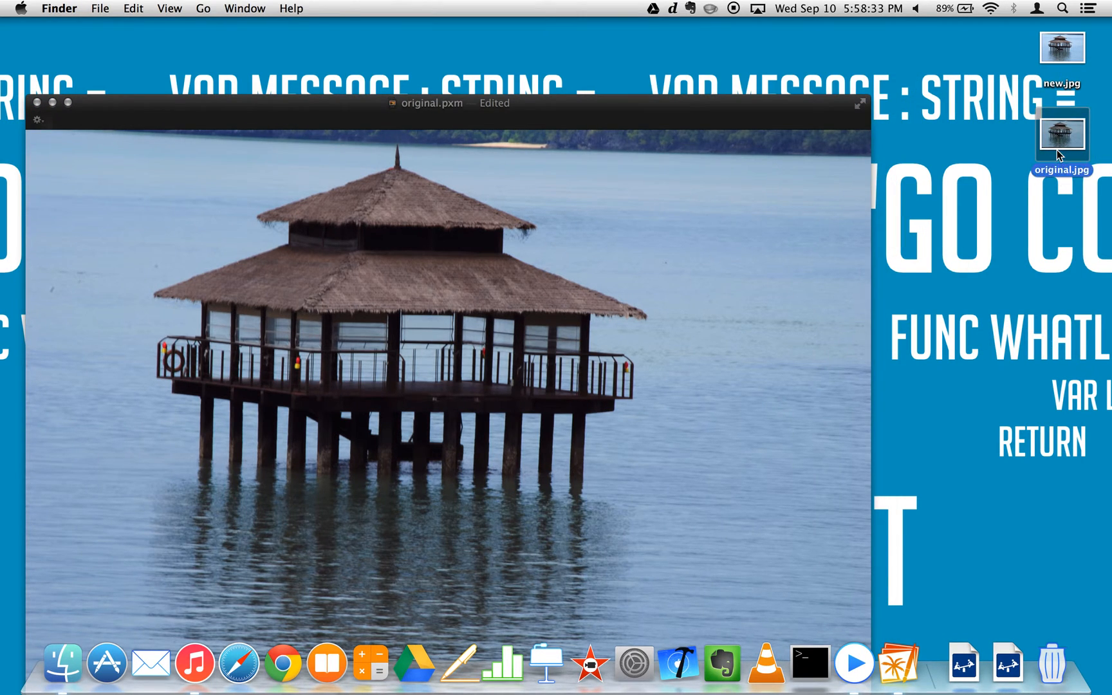
# - Open the unedited original.jpg in Preview in front of the edited original.pxm
pyautogui.doubleClick(1061, 134)
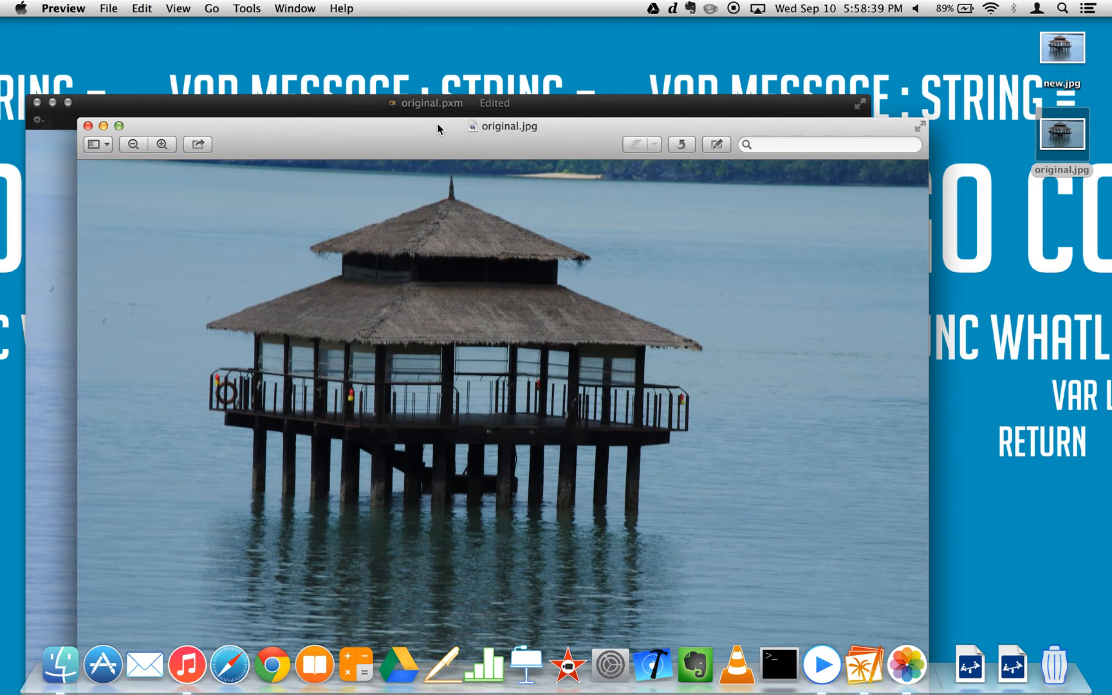
pyautogui.moveTo(404, 109)
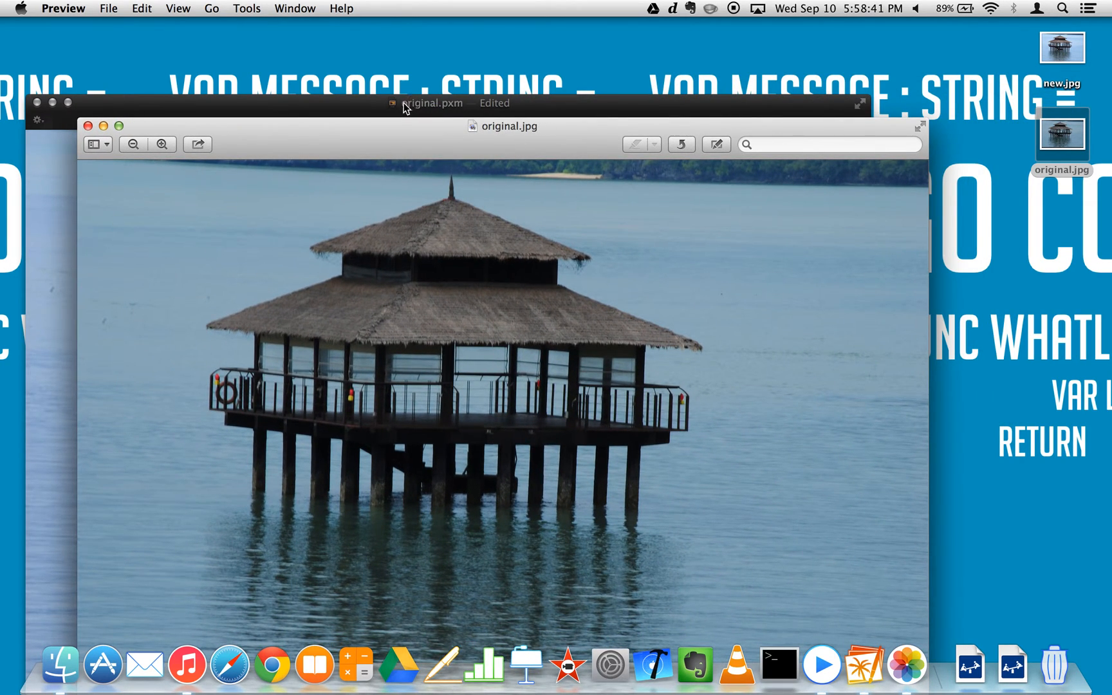